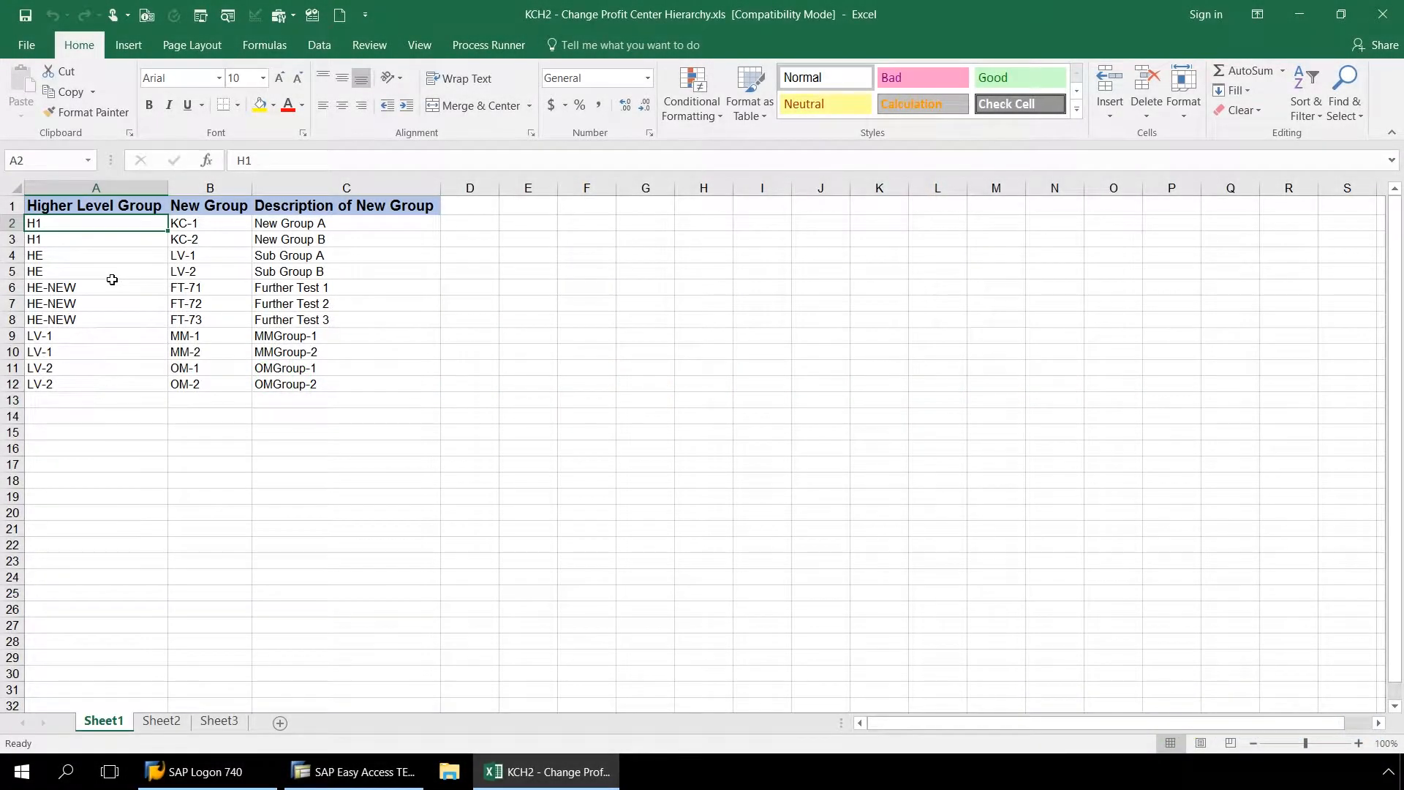
pyautogui.moveTo(110, 297)
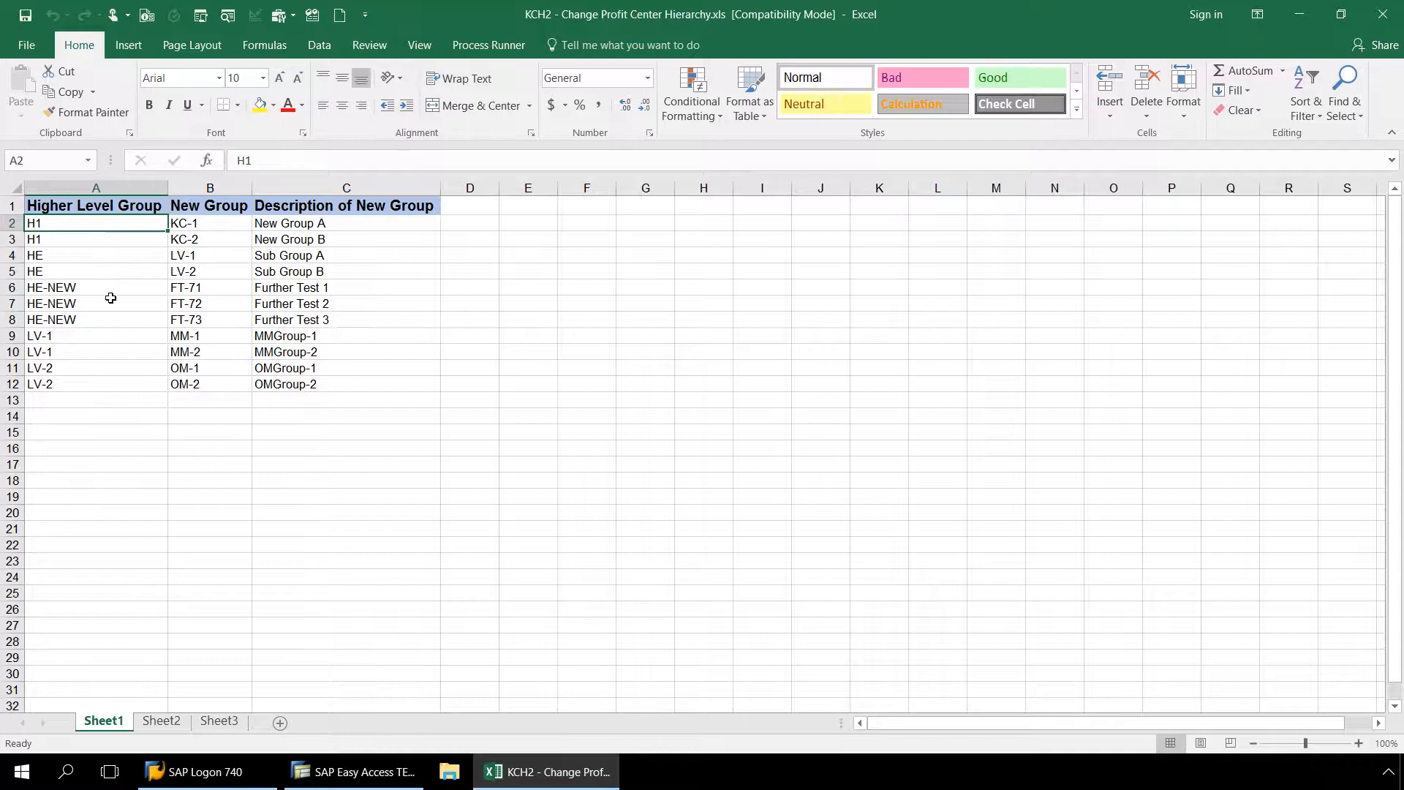
pyautogui.moveTo(323, 399)
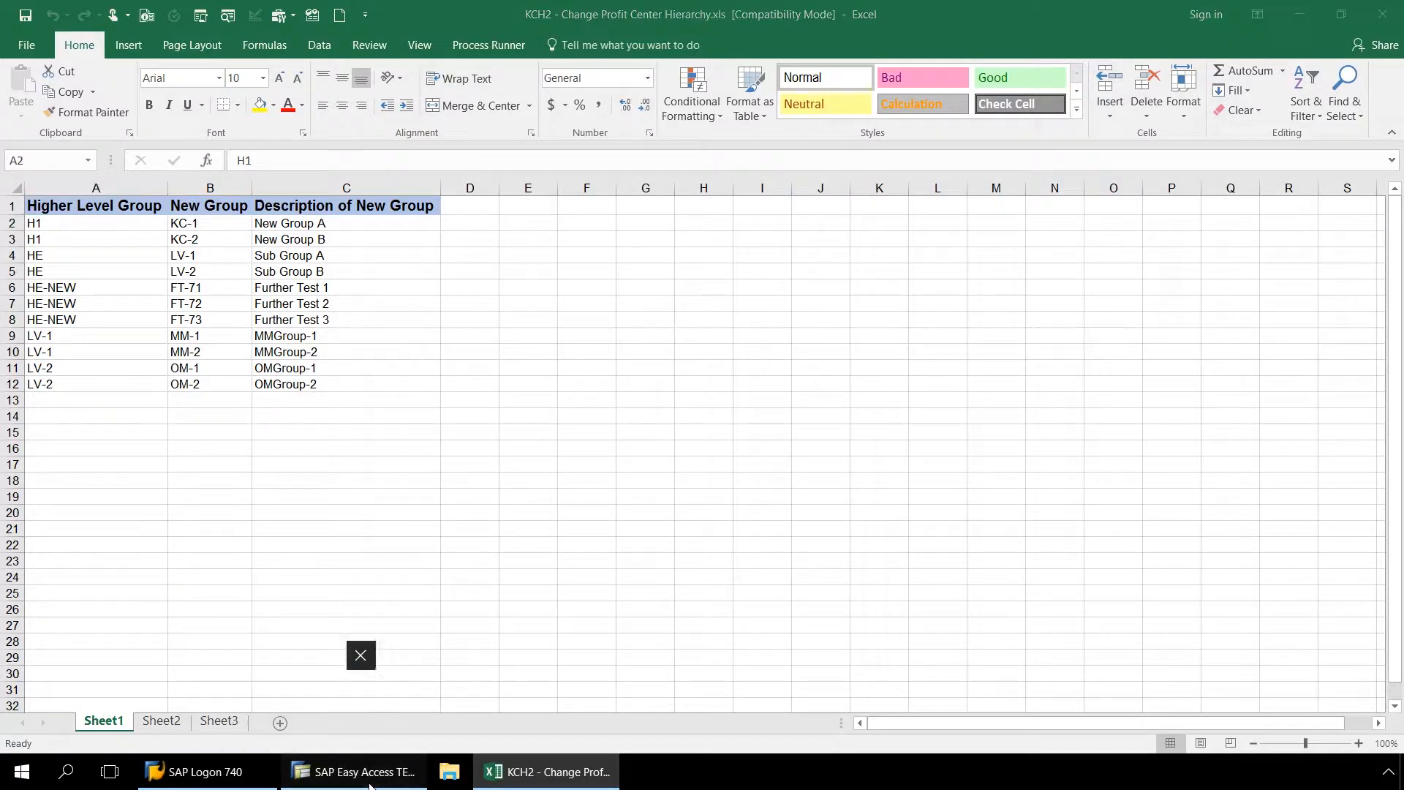
# Bring up SAP and run transaction KCH3 to display the H1 hierarchy structure
pyautogui.click(353, 771)
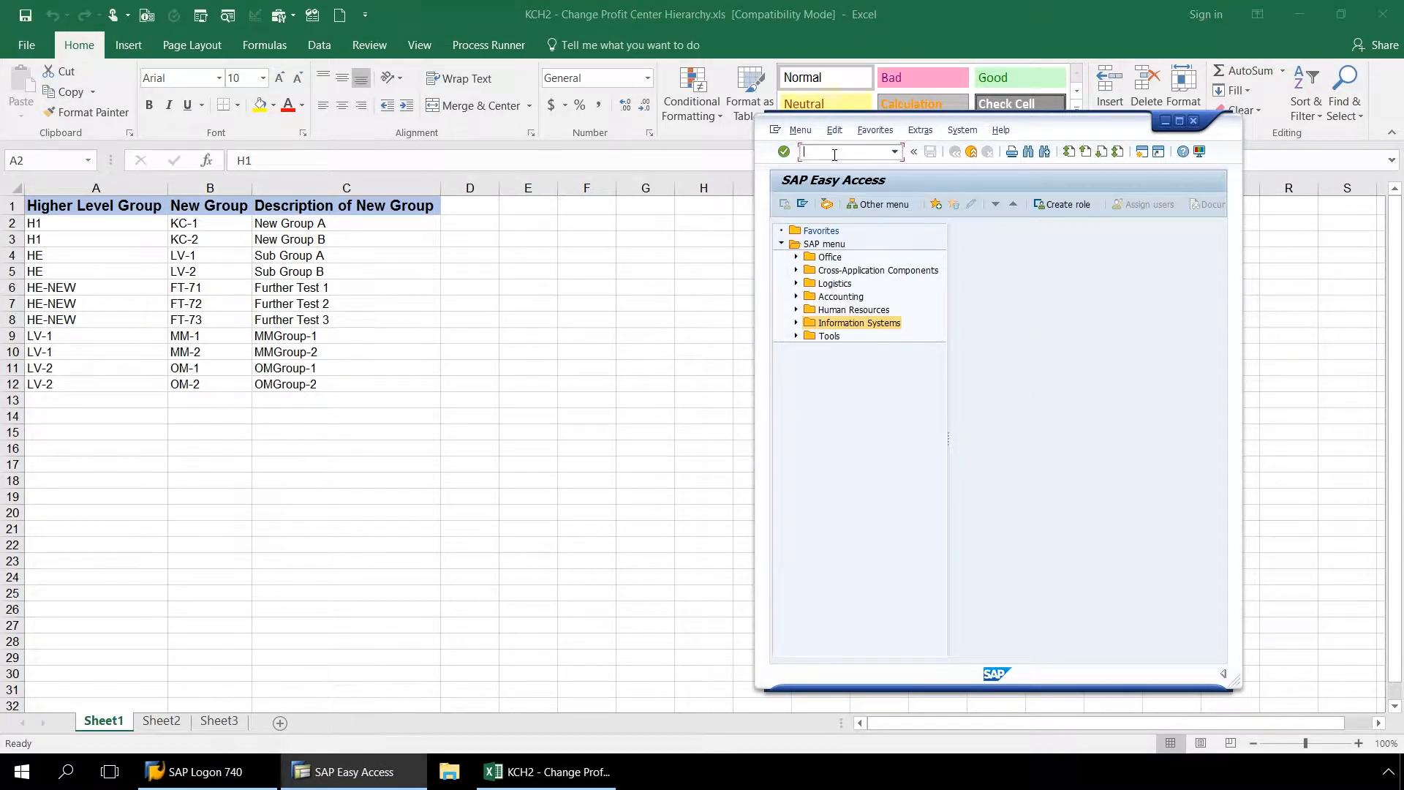
pyautogui.write('KCH')
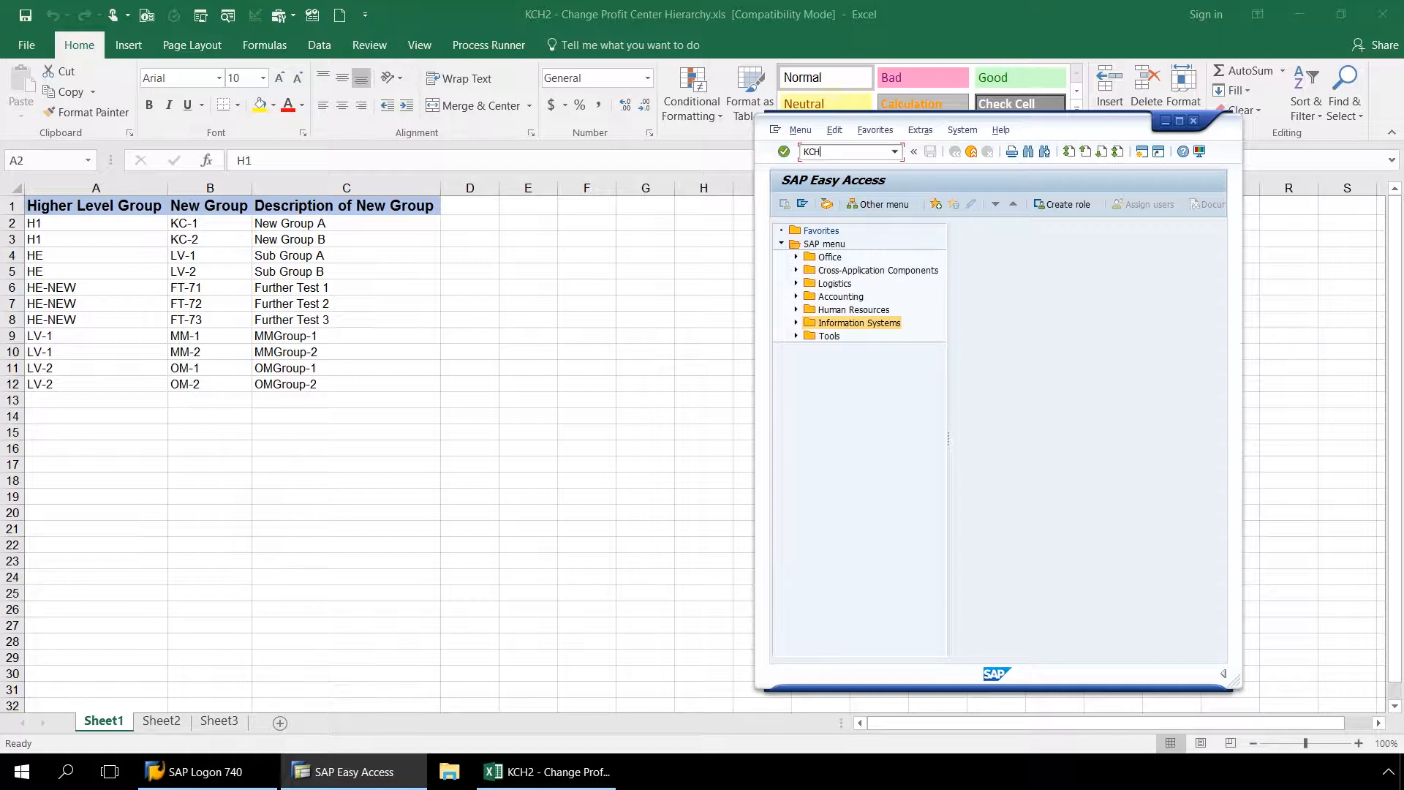
pyautogui.write('3')
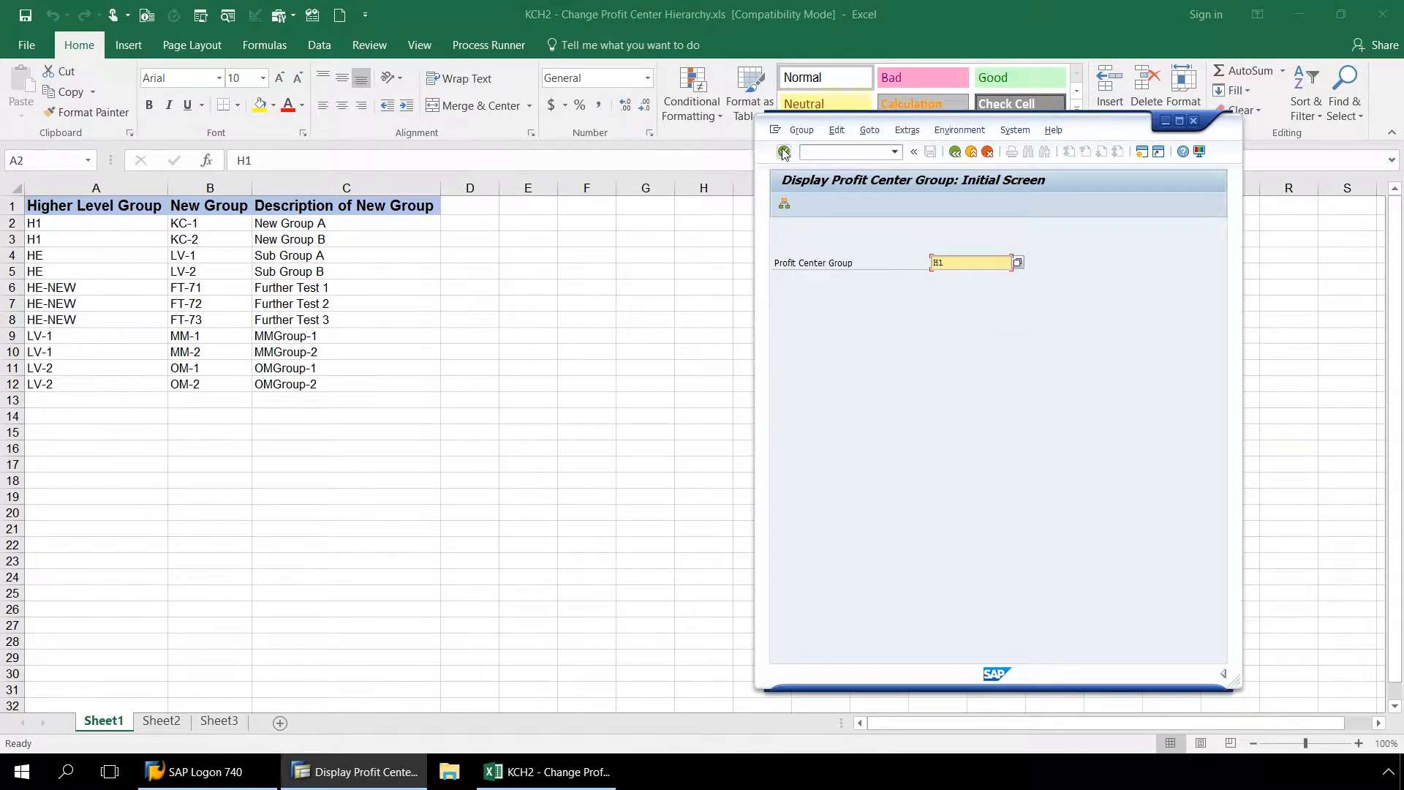
pyautogui.click(782, 150)
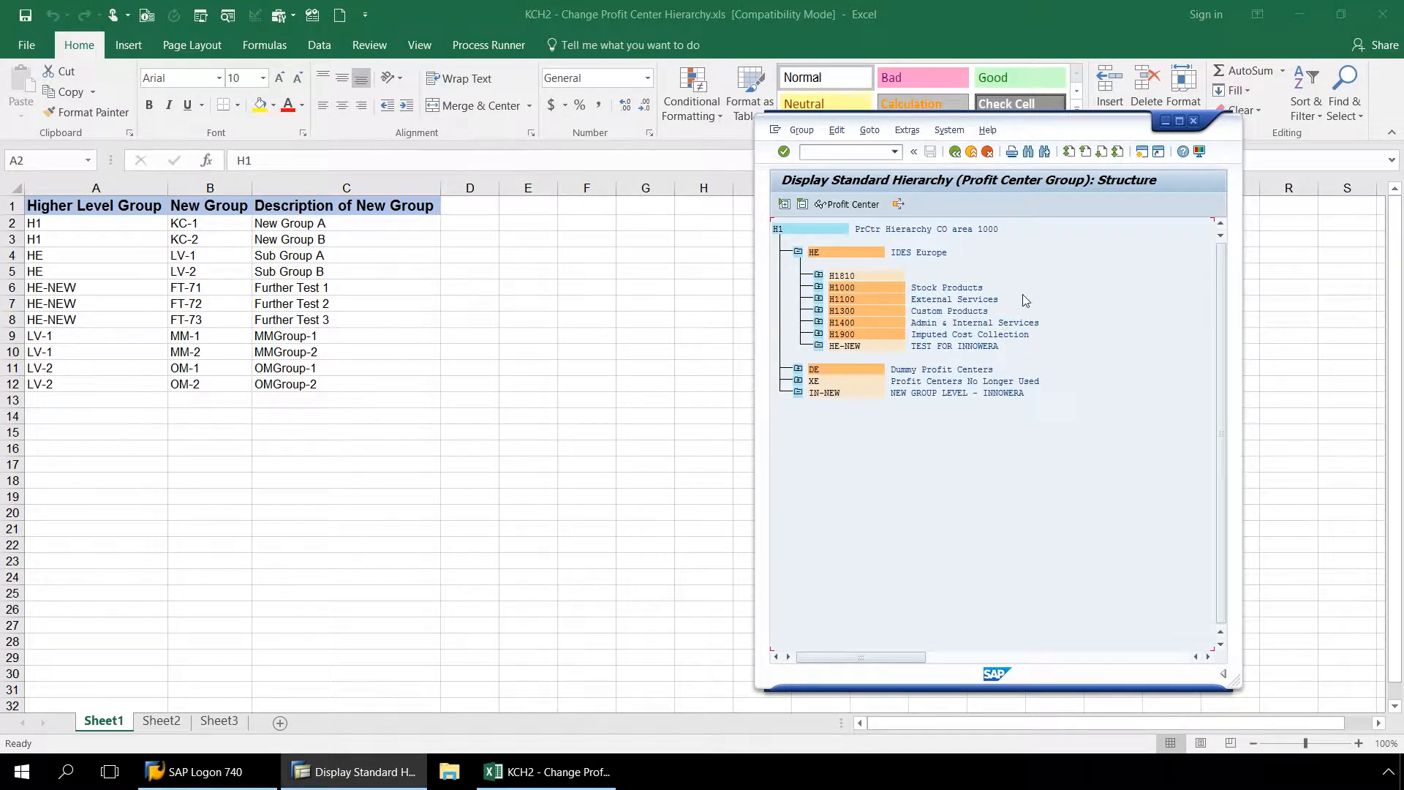
pyautogui.moveTo(1024, 278)
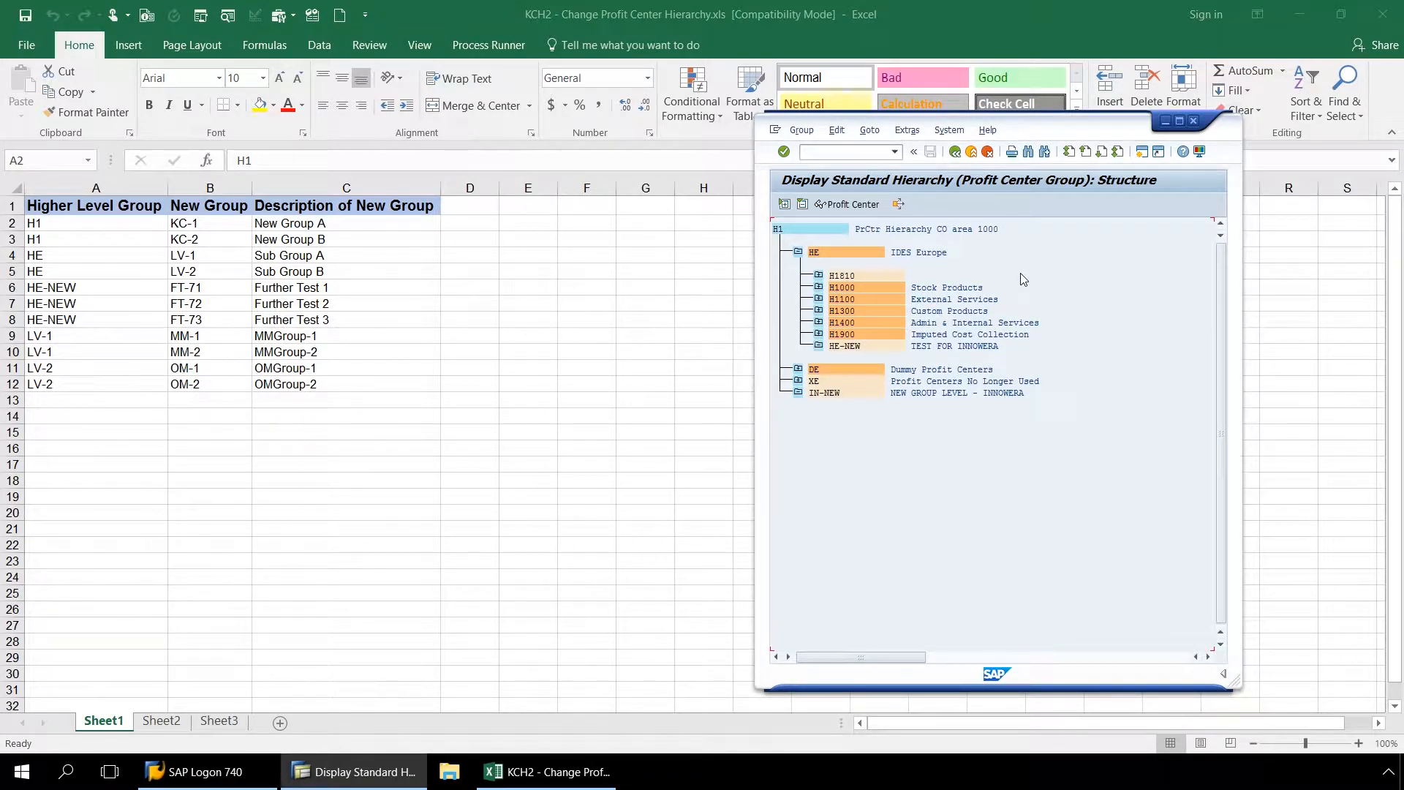
pyautogui.moveTo(954, 150)
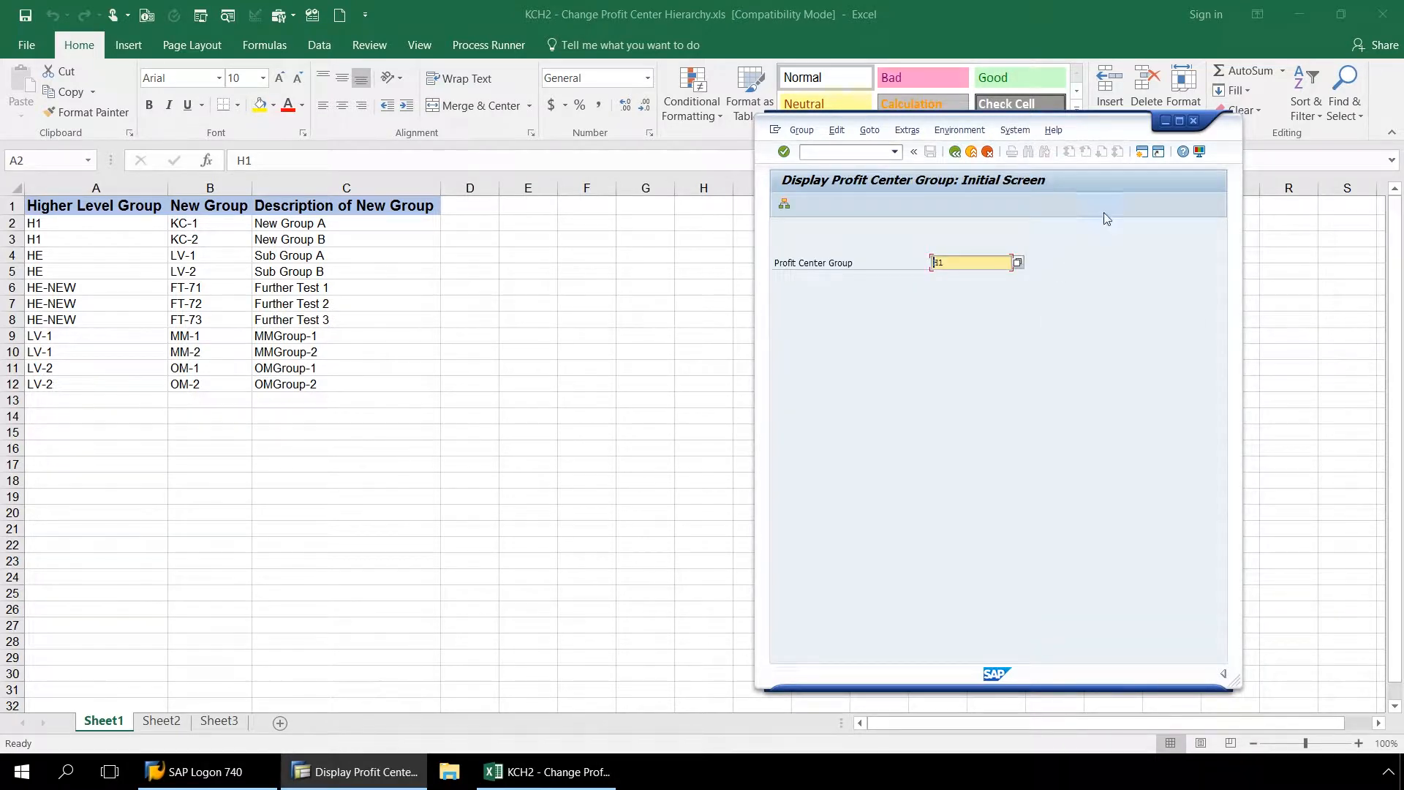
pyautogui.moveTo(1166, 121)
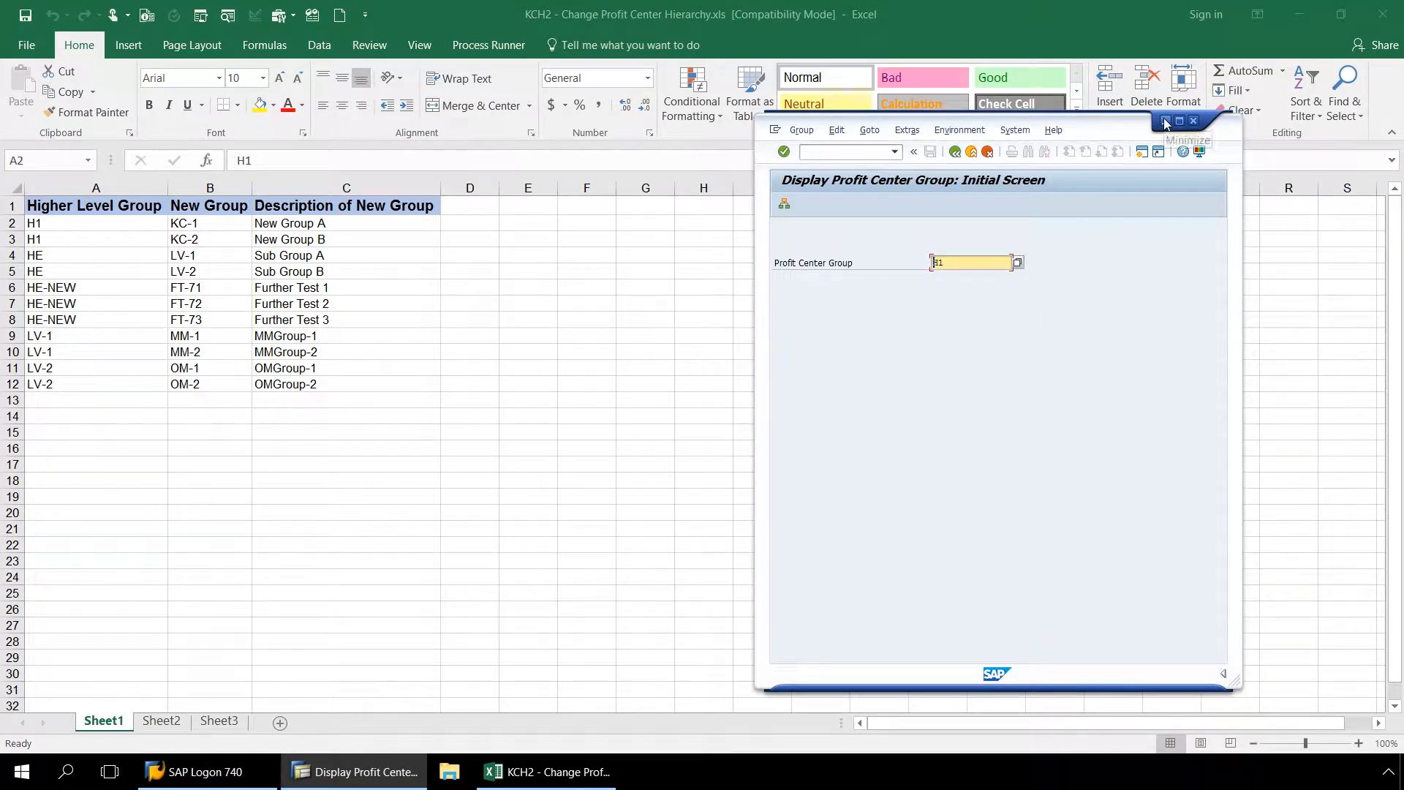
# Back in Excel, start a Process Runner run for rows 2 to 12, bringing up the SAP system chooser
pyautogui.click(1166, 121)
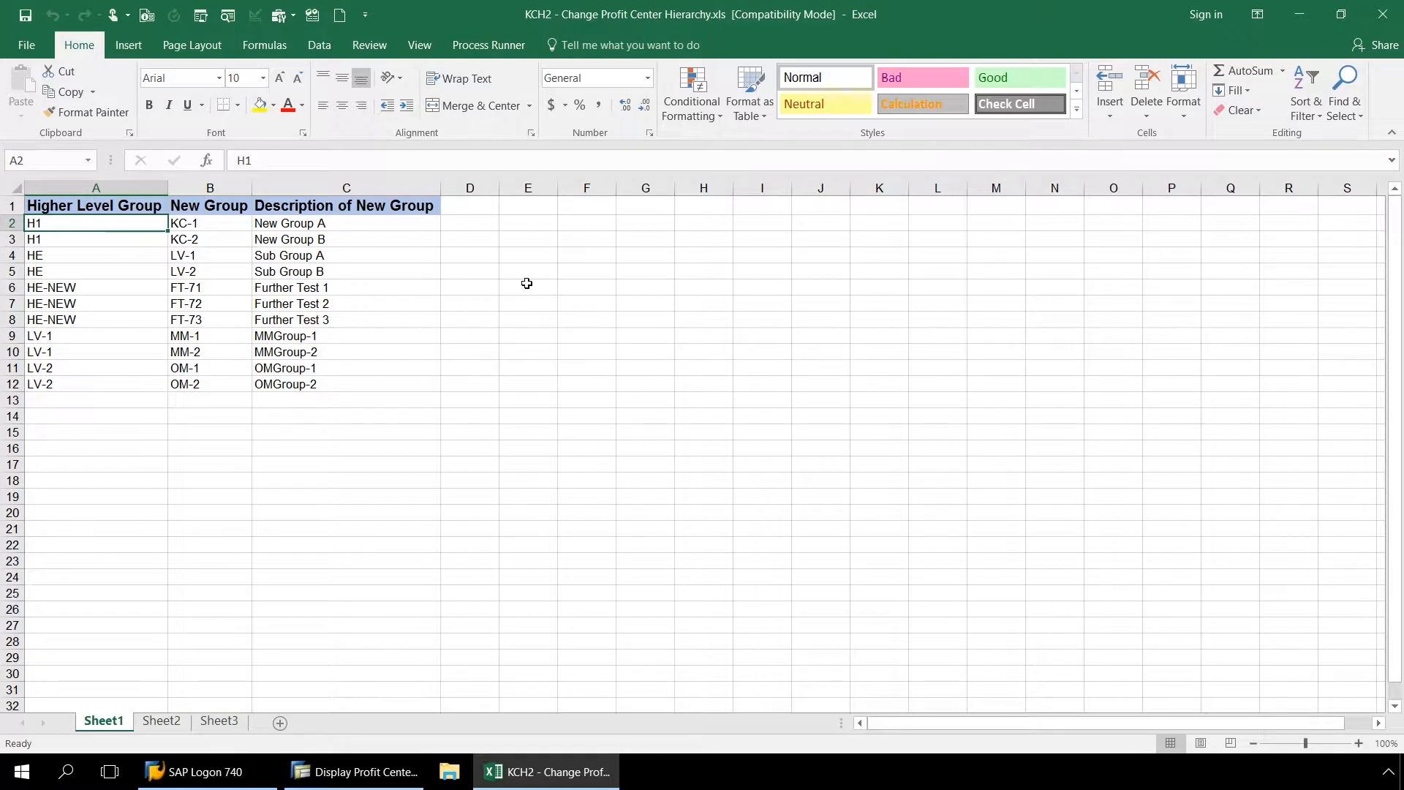
pyautogui.click(489, 45)
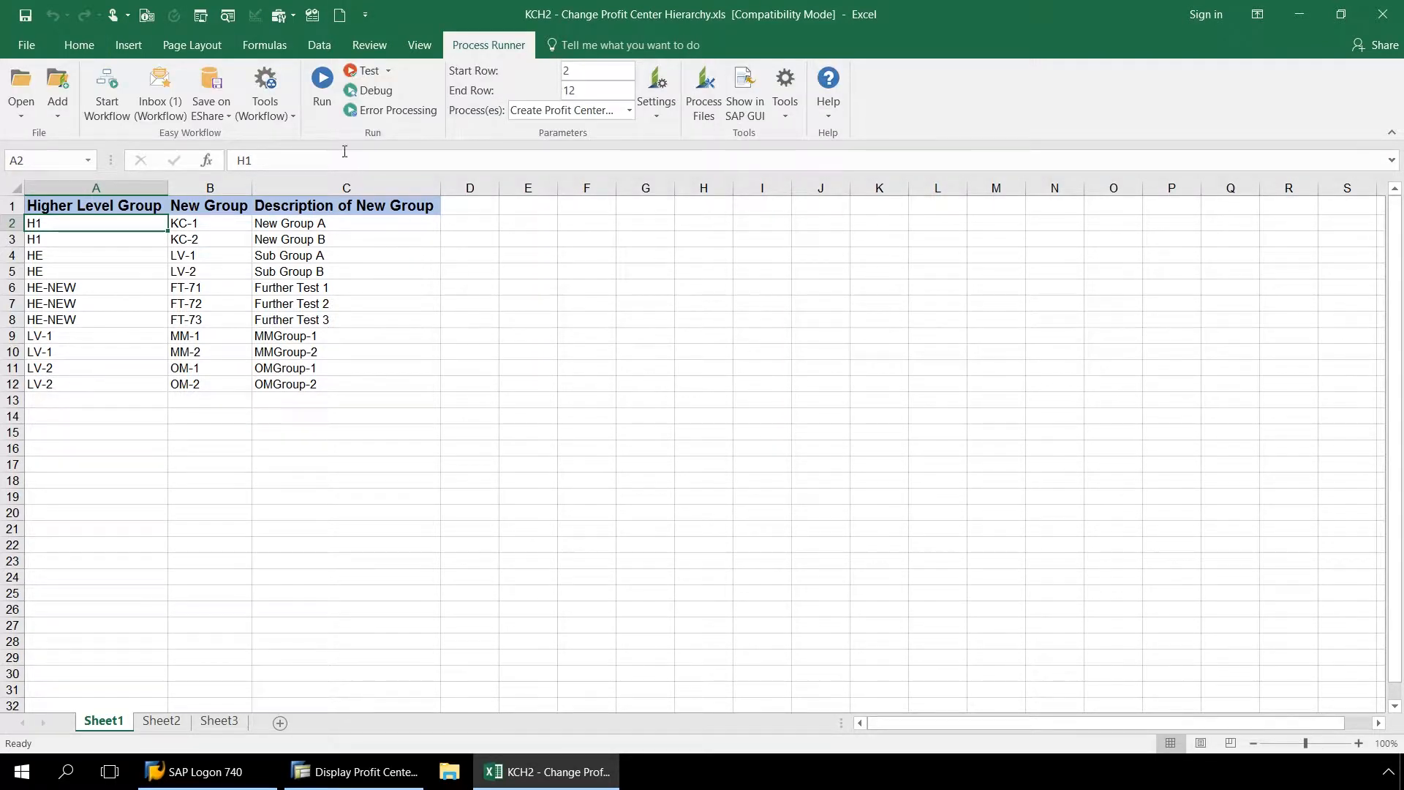
pyautogui.click(322, 80)
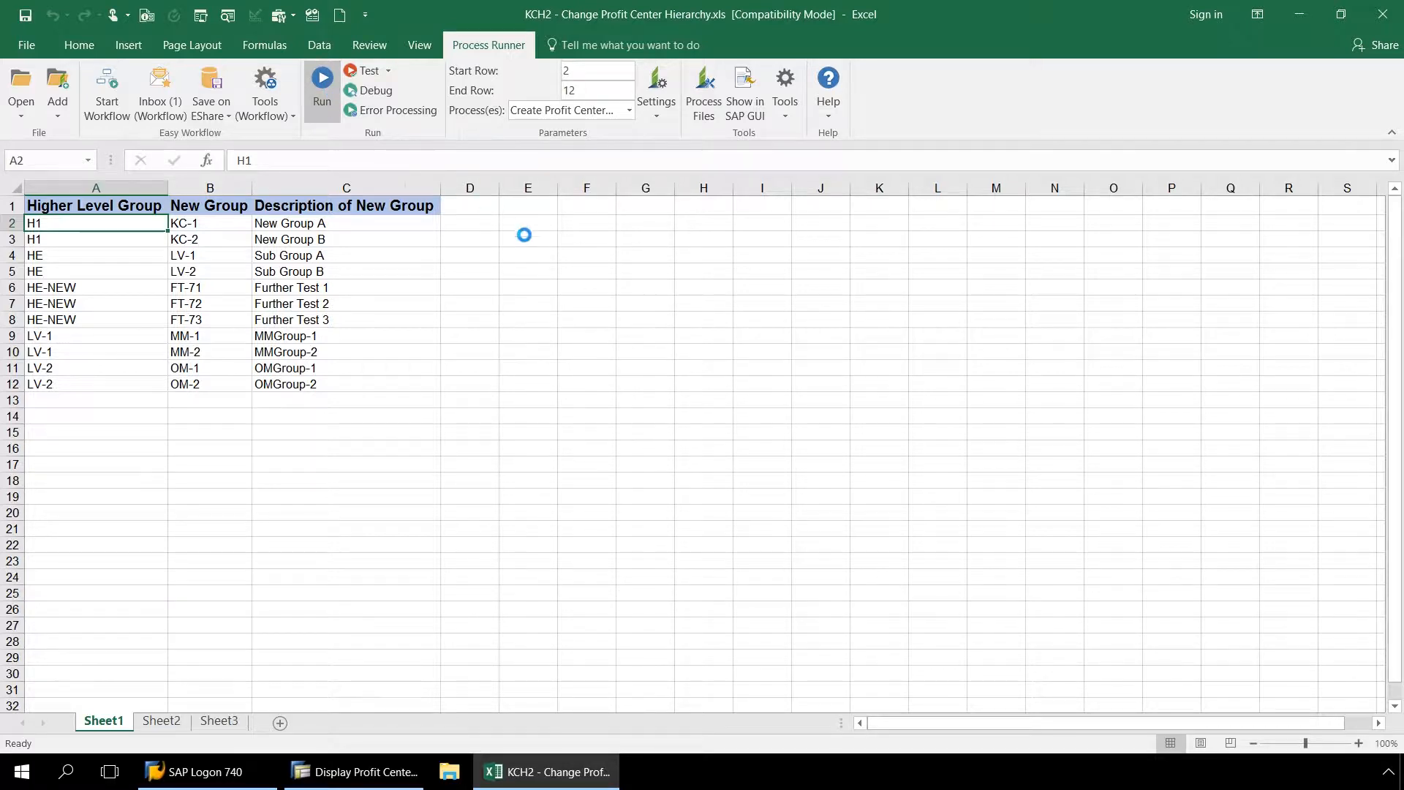
pyautogui.click(320, 77)
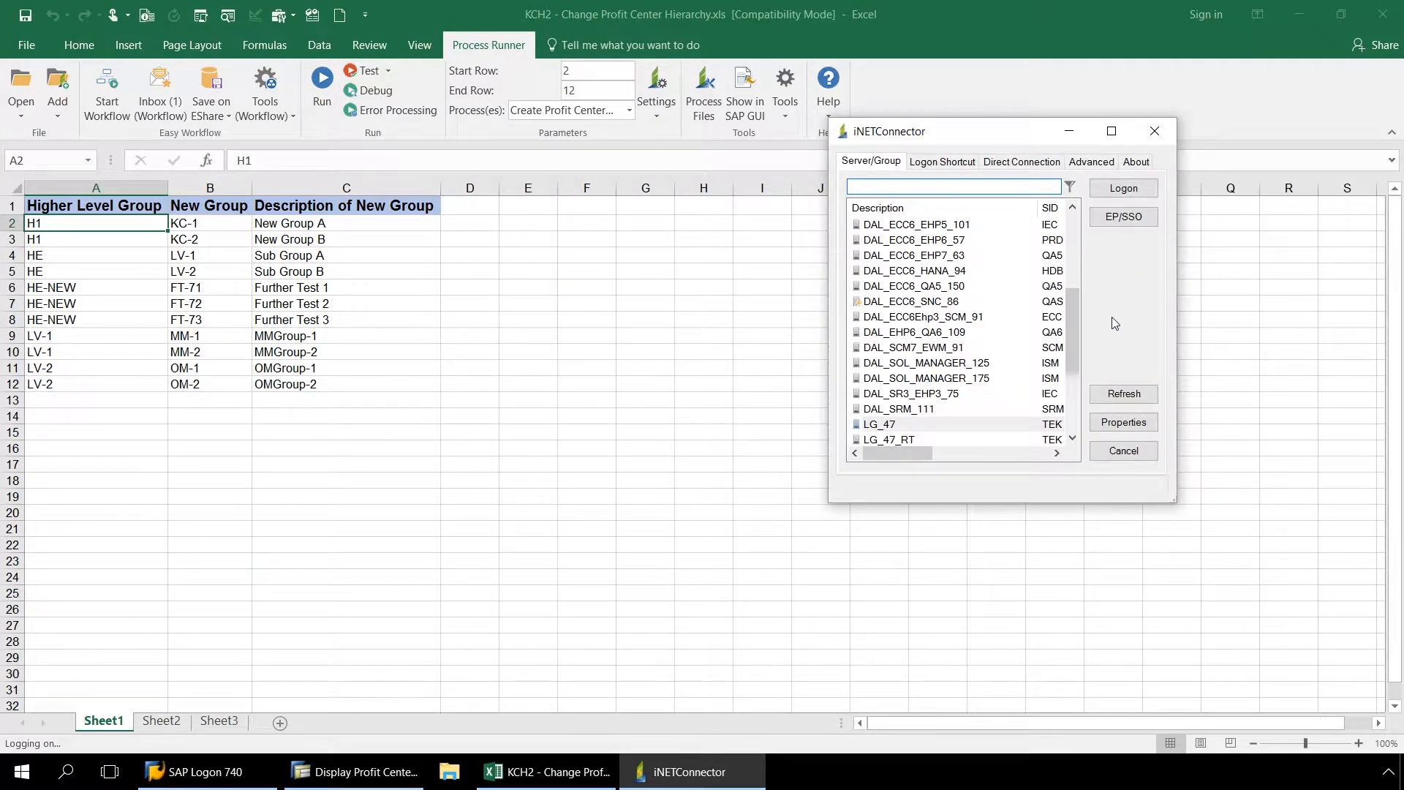
# Log on to SAP system LG_47 with the password so the rows begin processing
pyautogui.click(1122, 188)
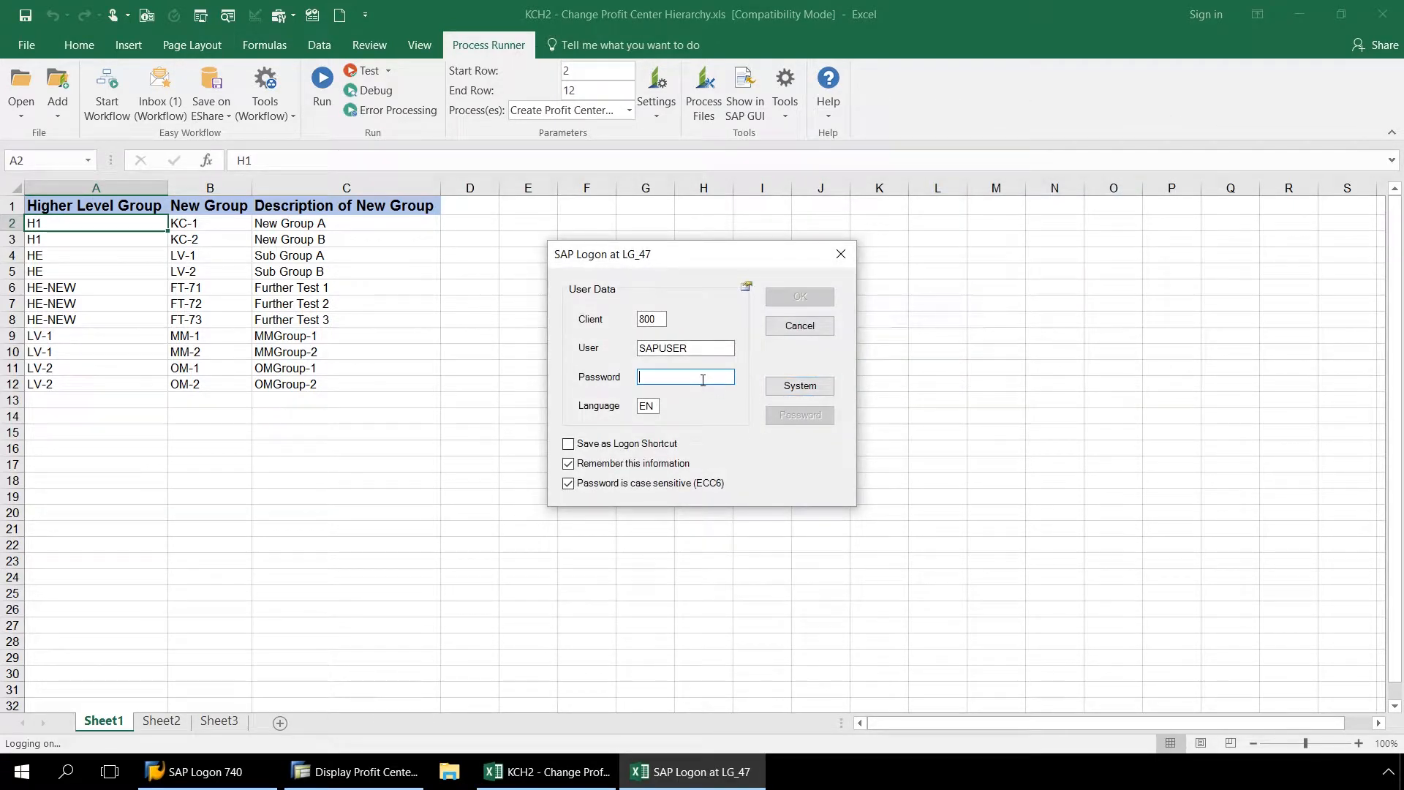
pyautogui.write('****')
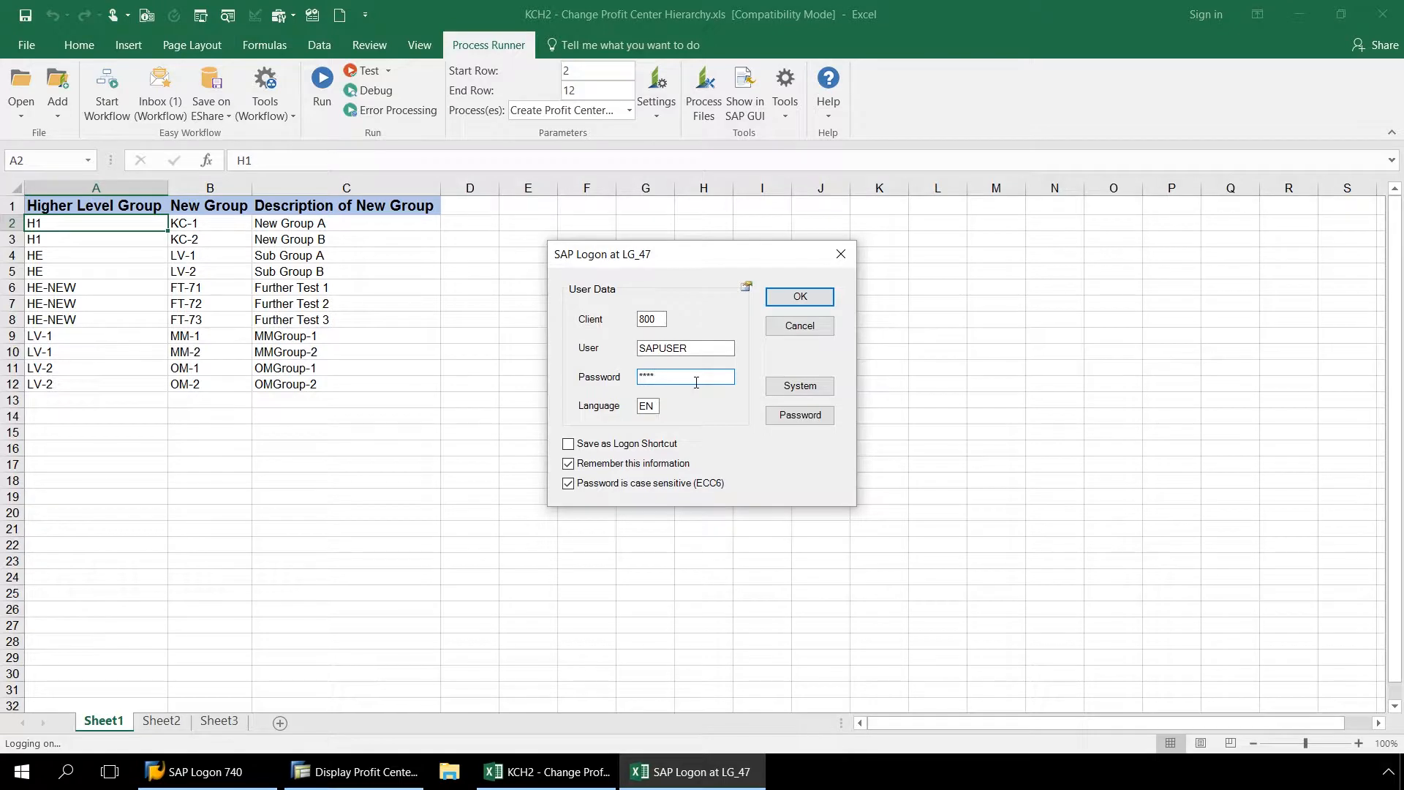
pyautogui.click(798, 296)
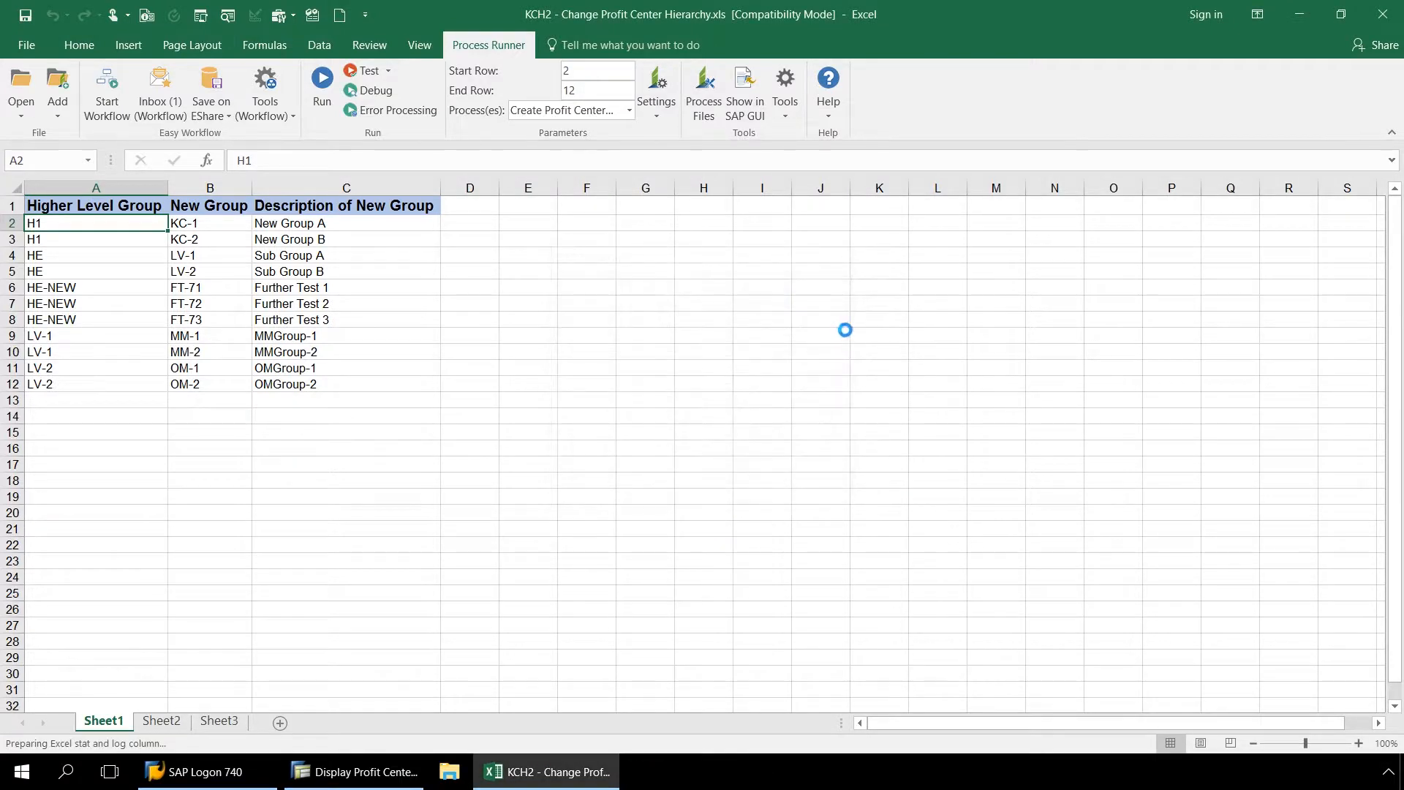
# Let the run finish with 0 errors for rows 2 to 12 and close the Run Status summary
pyautogui.click(322, 84)
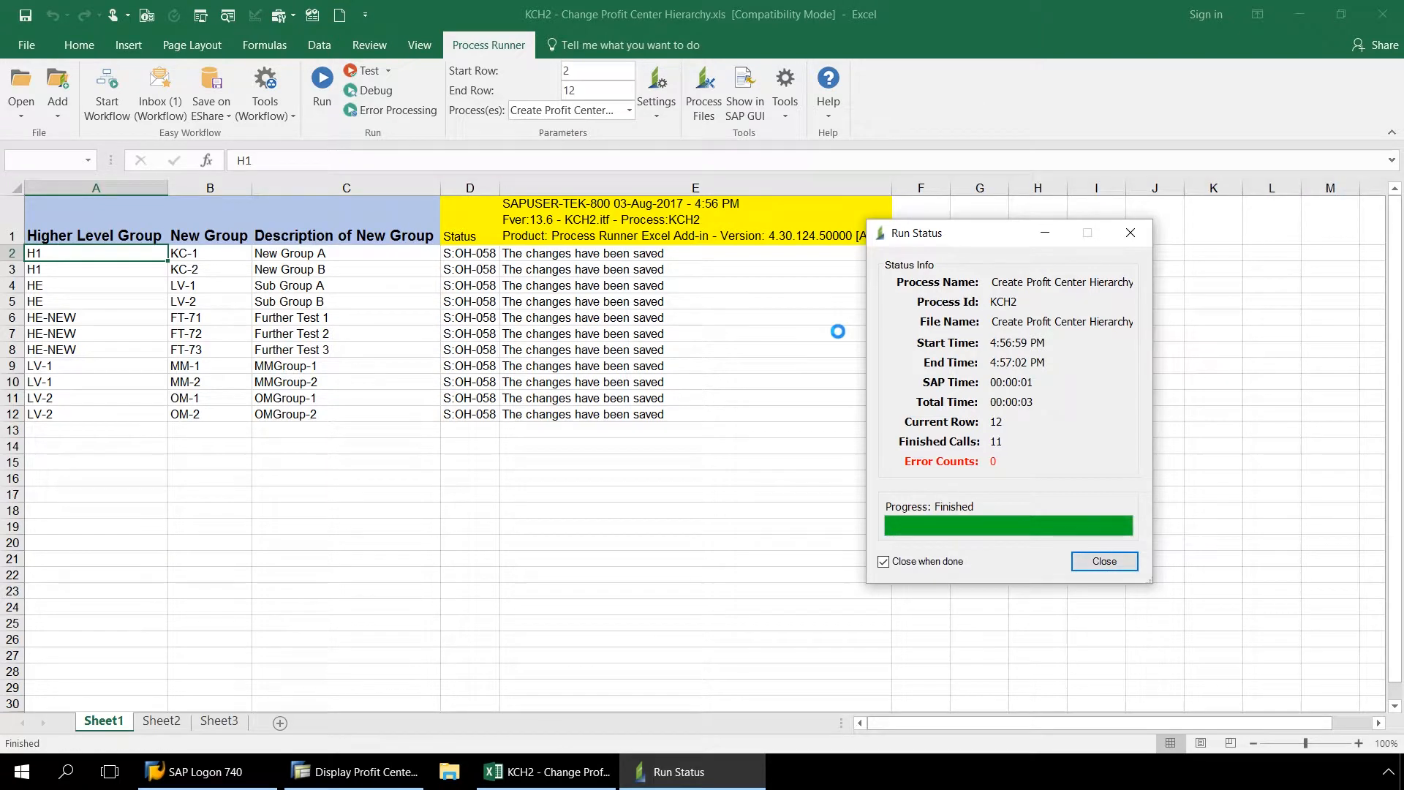
pyautogui.click(1103, 560)
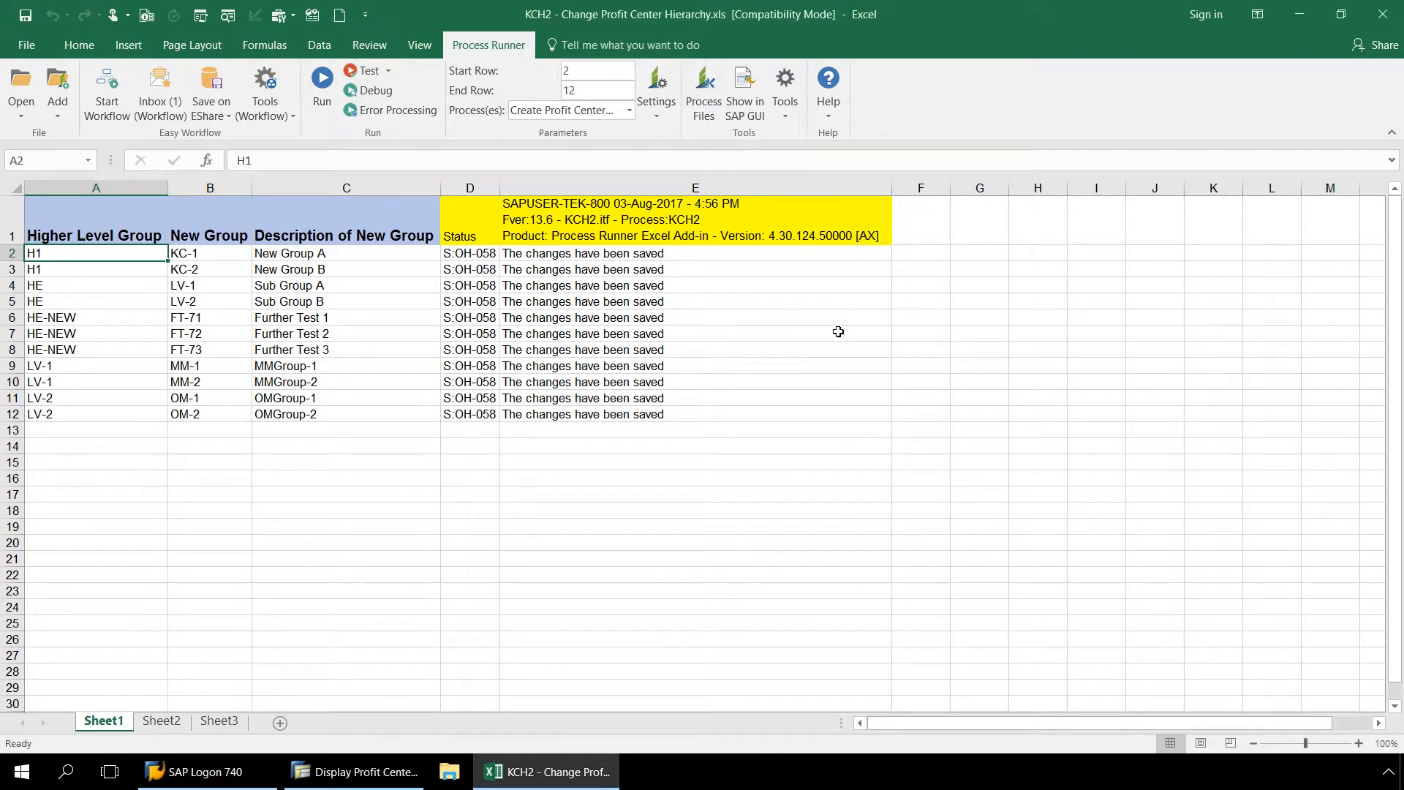
pyautogui.moveTo(528, 597)
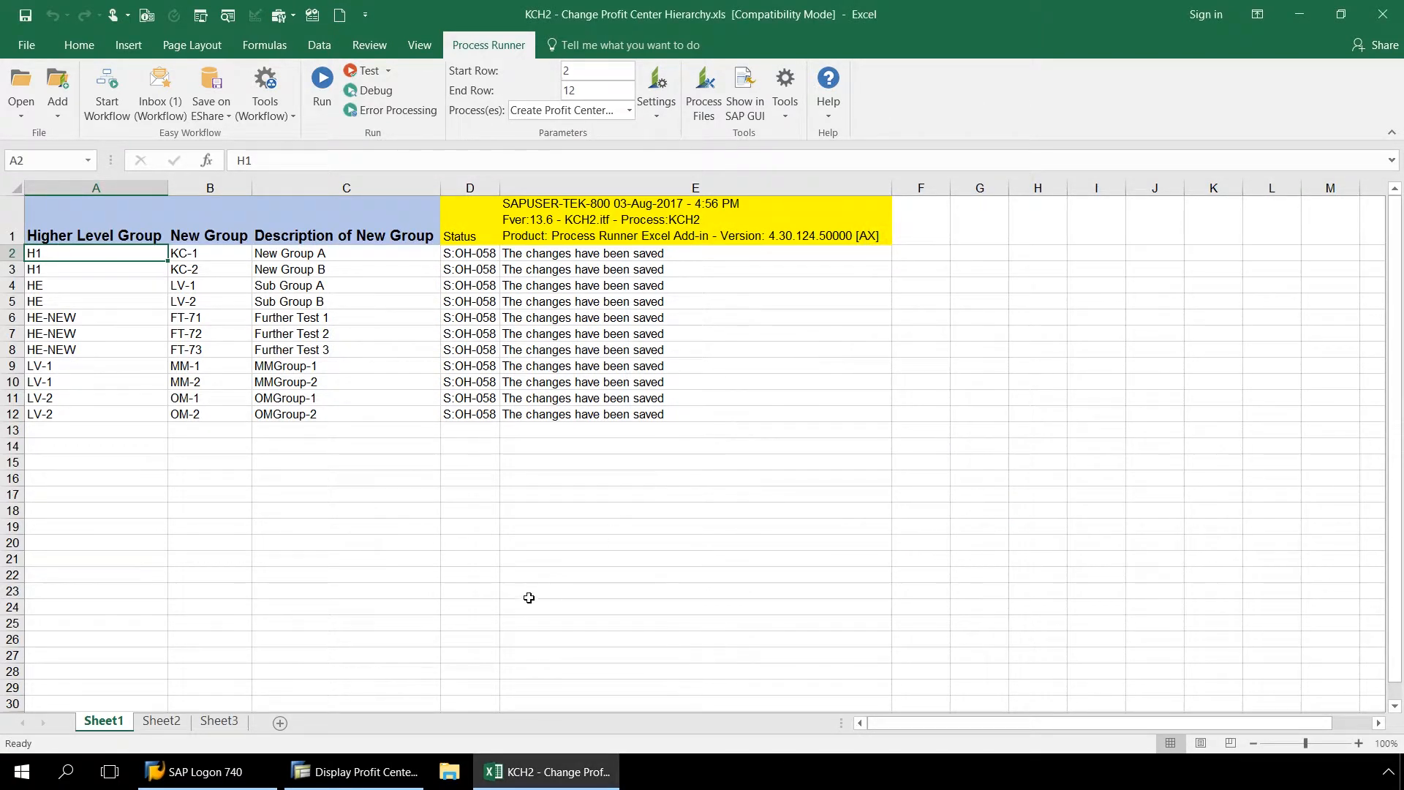
# Redisplay the H1 hierarchy in SAP and expand LV-1 and HE-NEW to show MM-1, MM-2 and FT-71 to FT-73
pyautogui.click(363, 771)
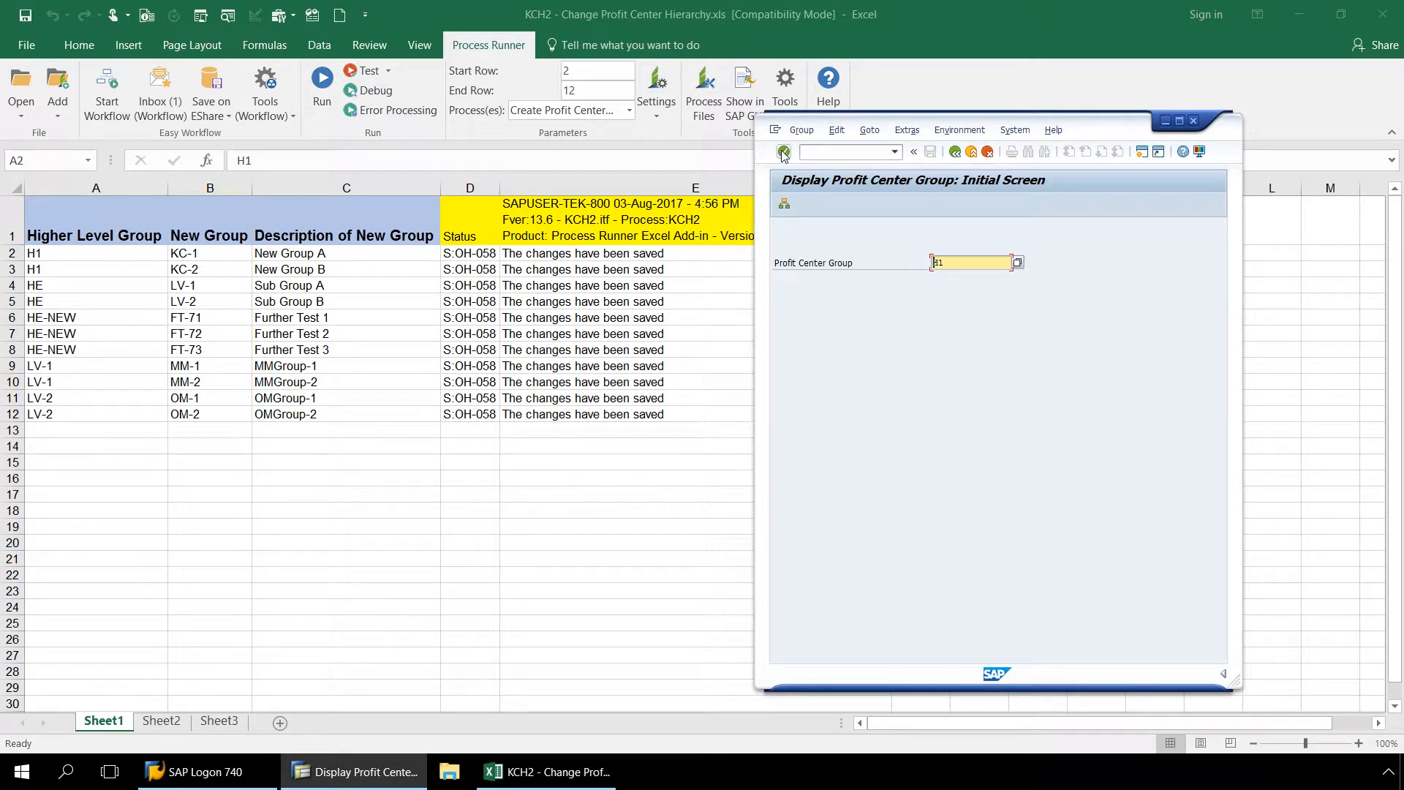
pyautogui.click(782, 151)
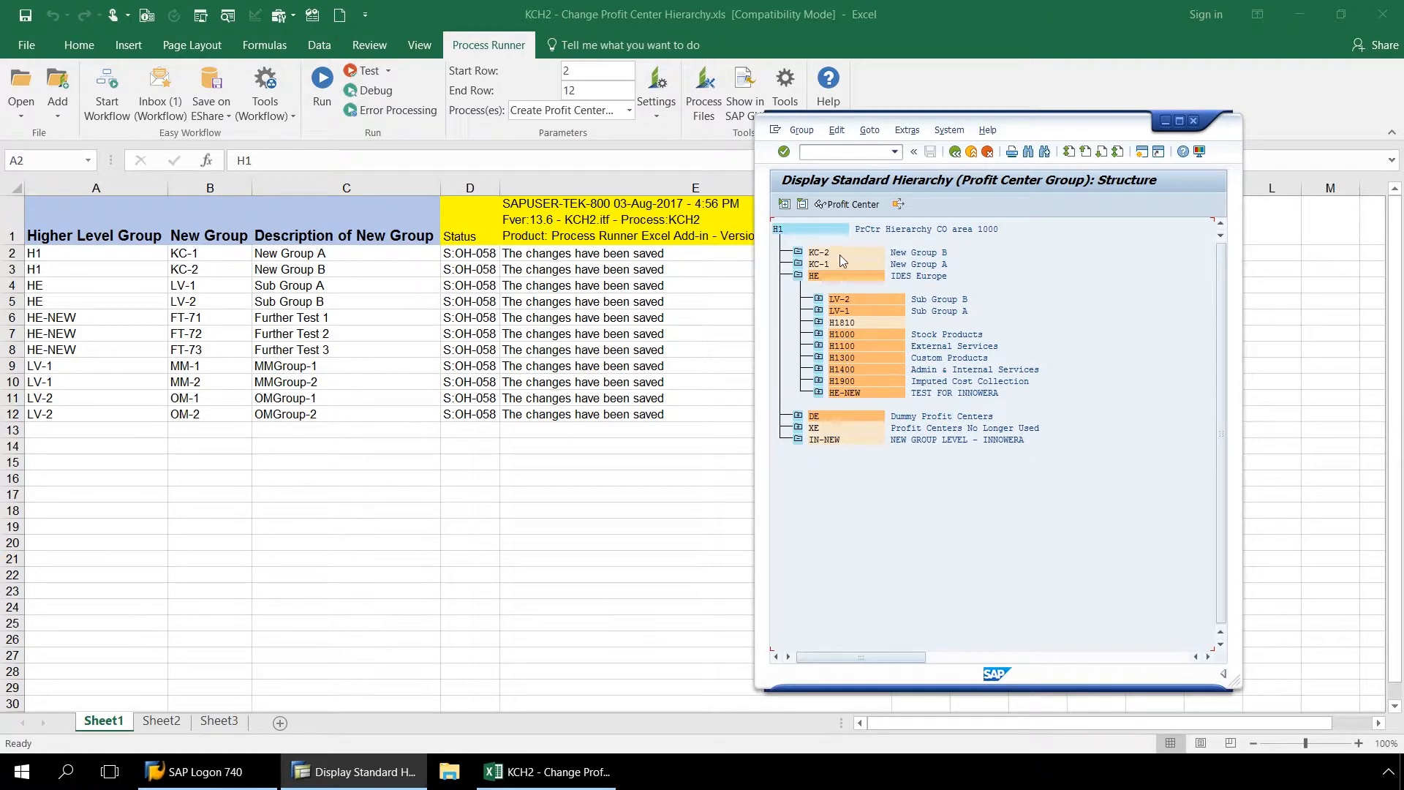
pyautogui.moveTo(841, 269)
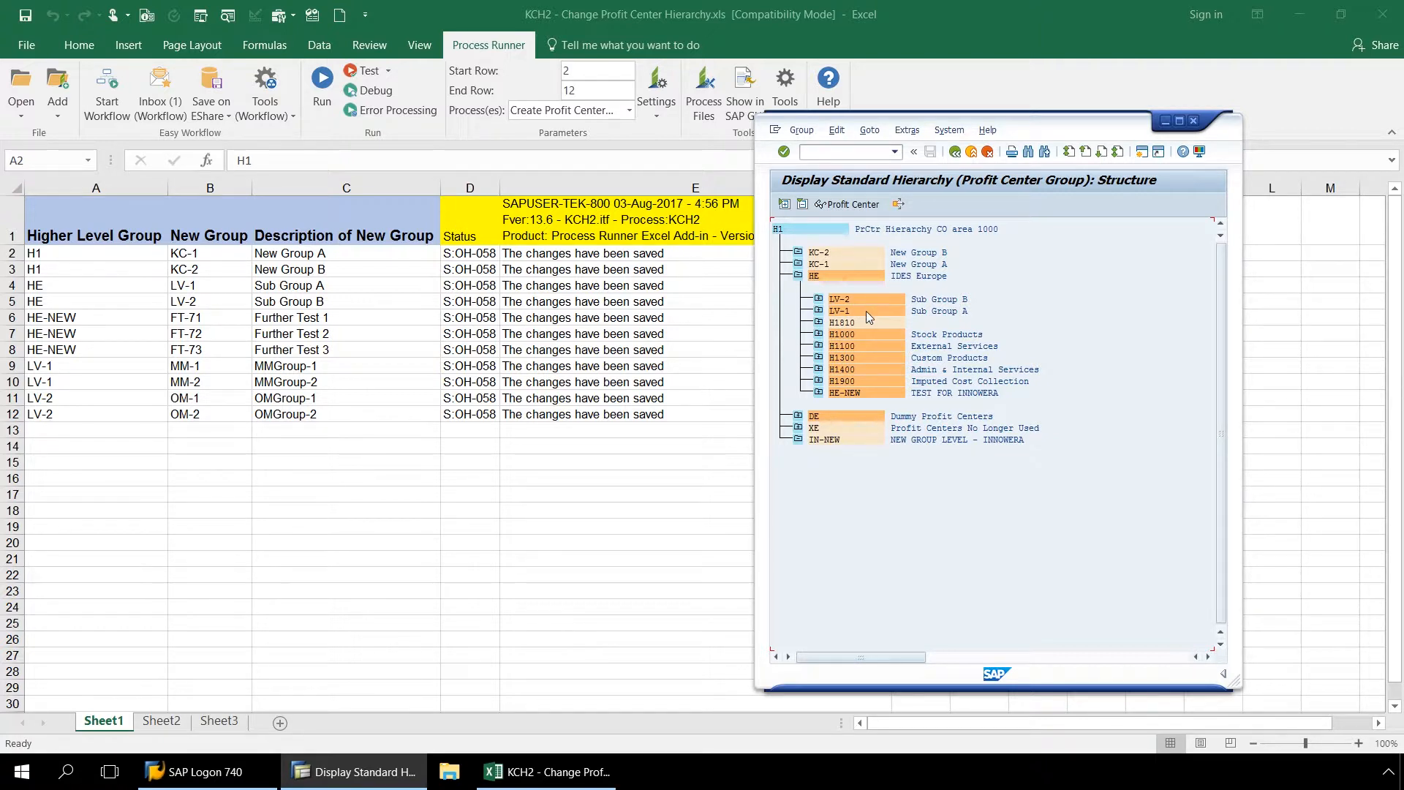
pyautogui.moveTo(828, 310)
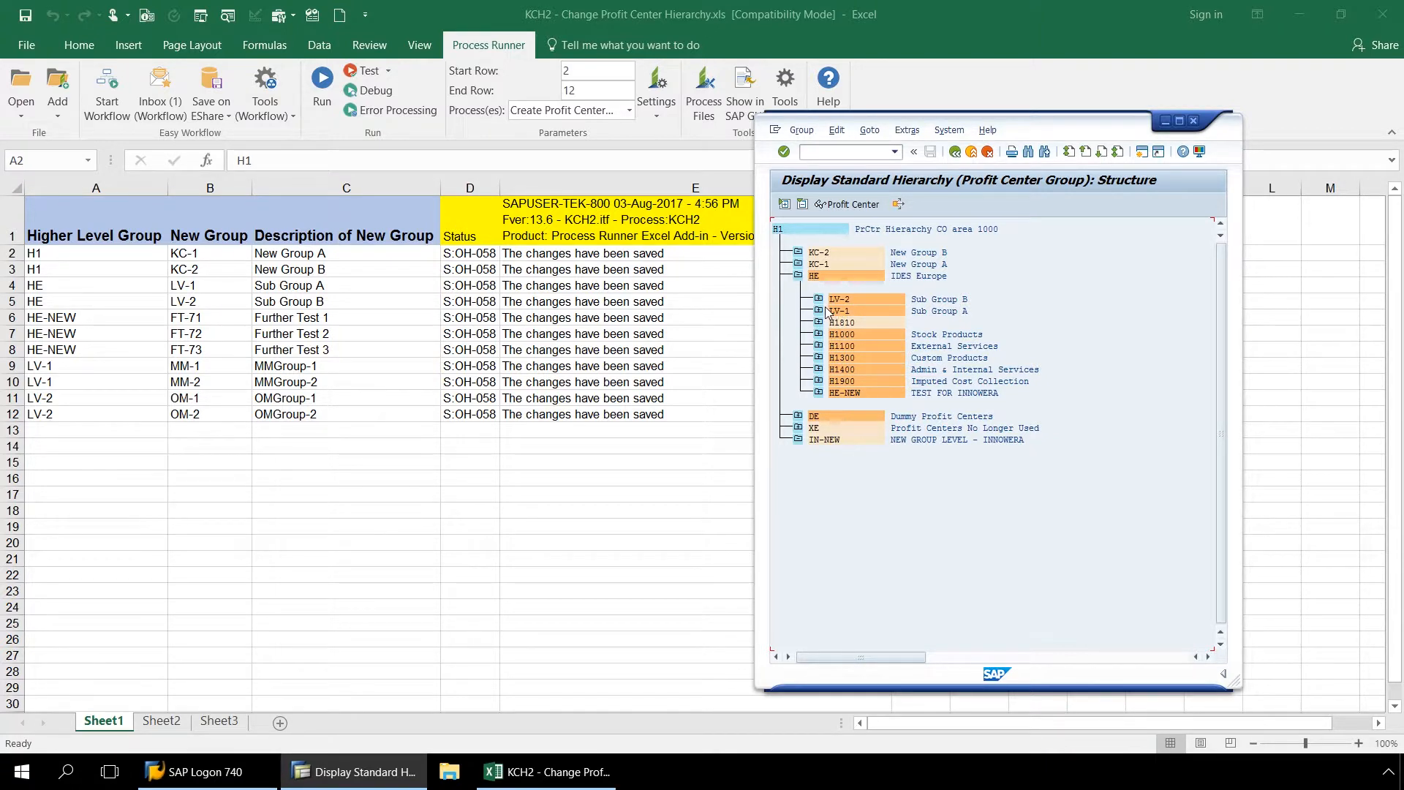
pyautogui.click(816, 310)
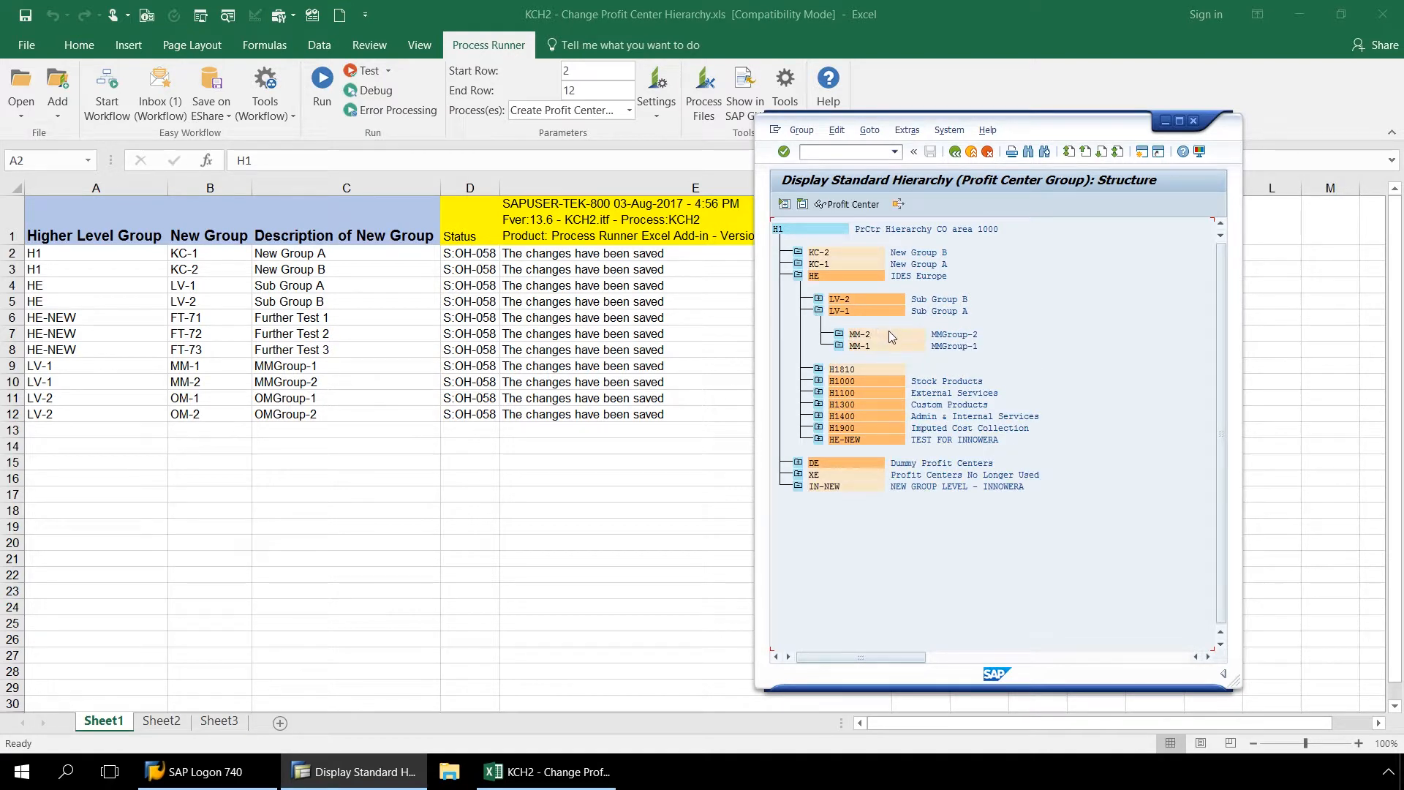
pyautogui.moveTo(843, 432)
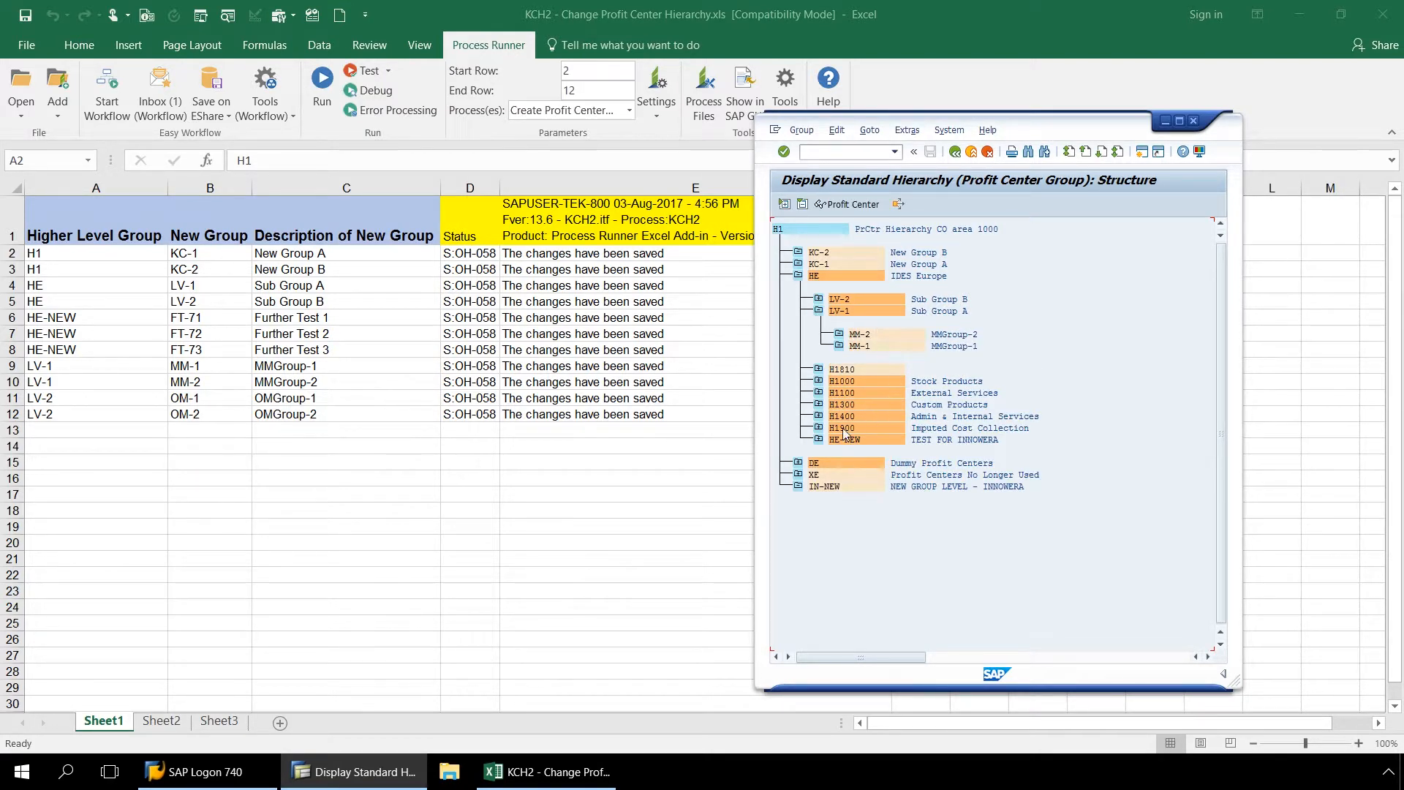
pyautogui.click(816, 439)
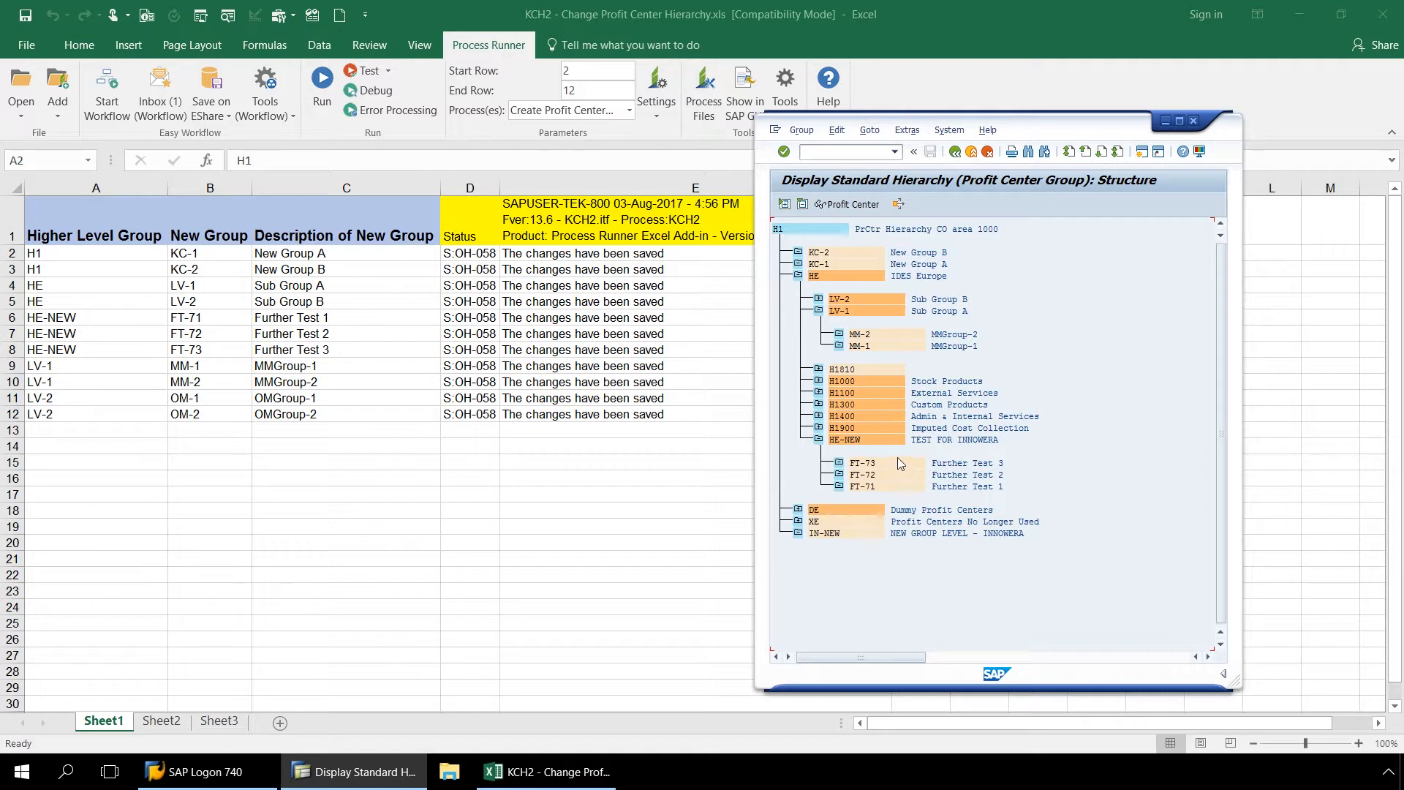
pyautogui.moveTo(895, 493)
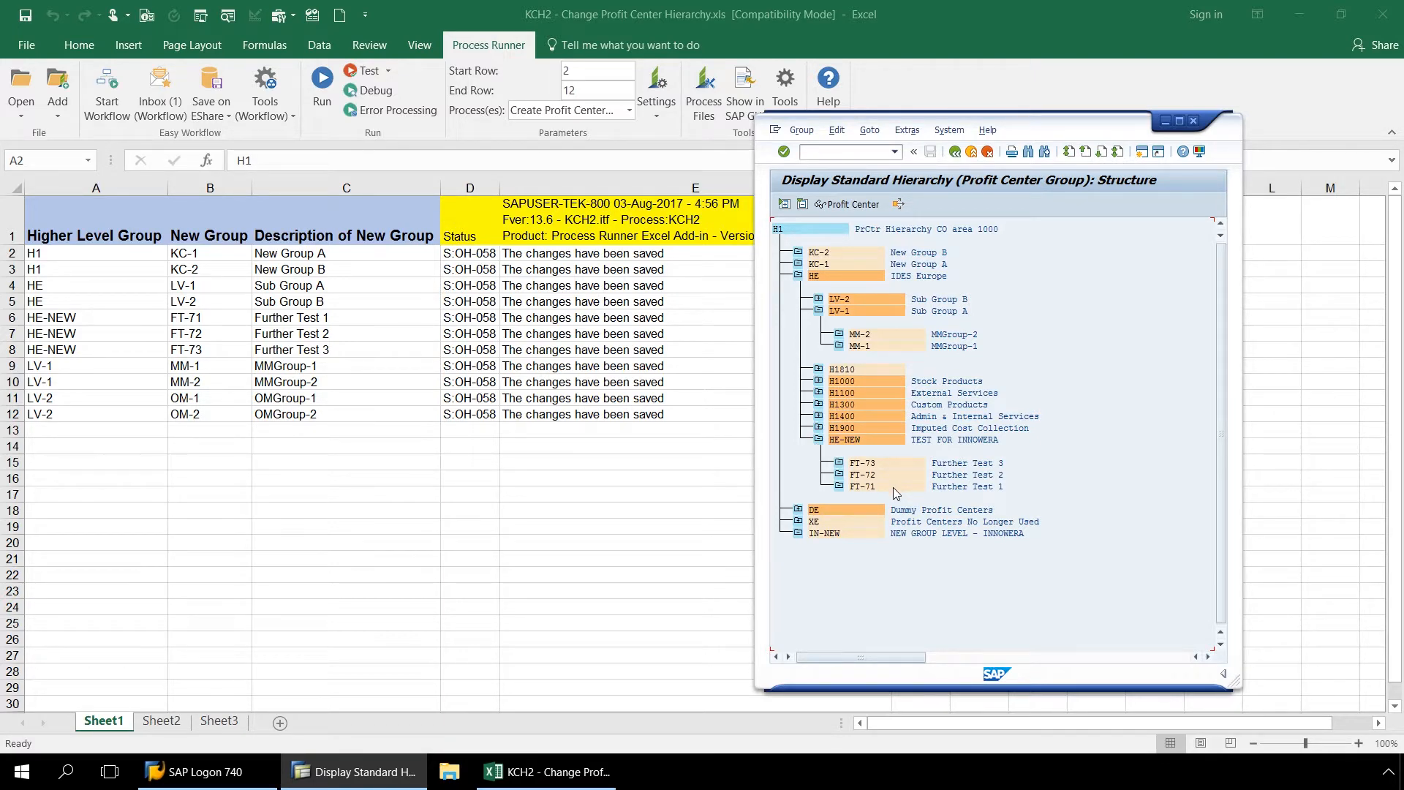